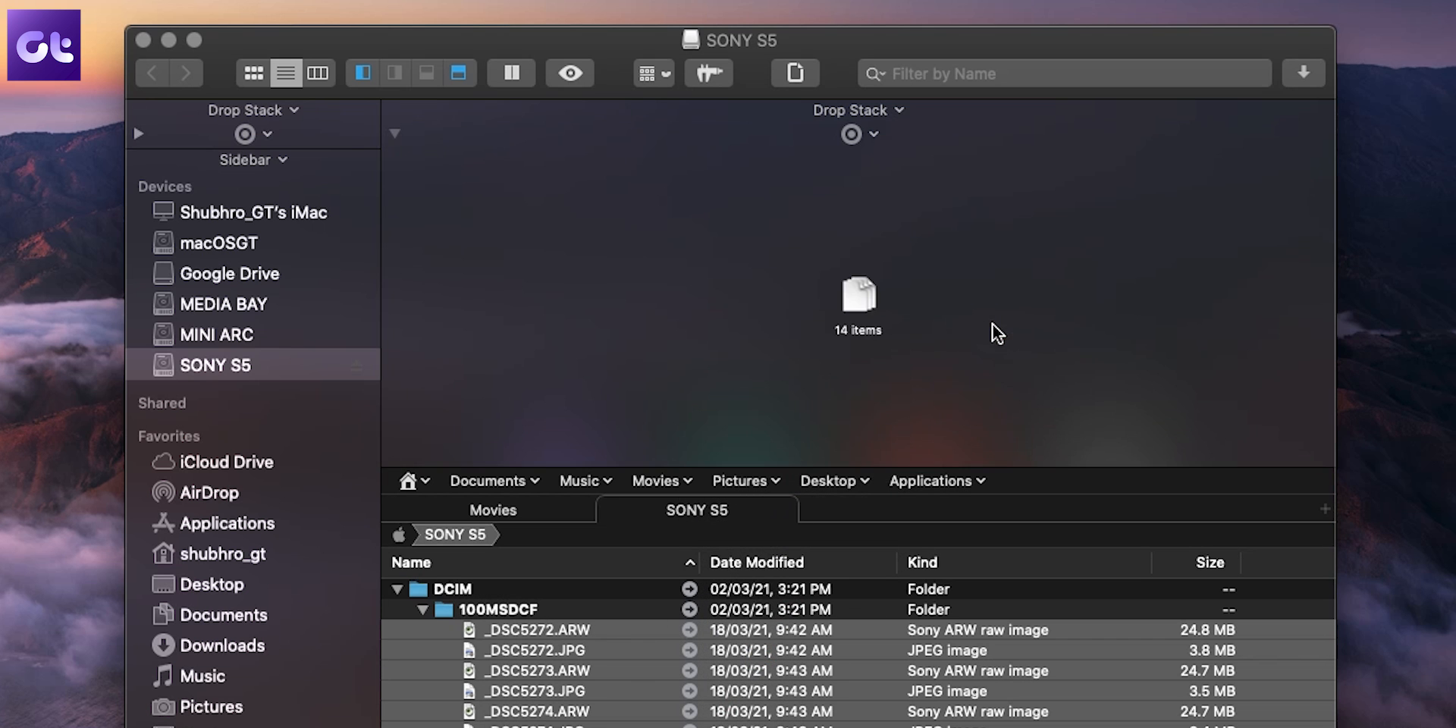
- Expand the SONY S5 drive's PRIVATE and DCIM folders, then reach the Purchasing Path Finder 10 page
left_click(396, 589)
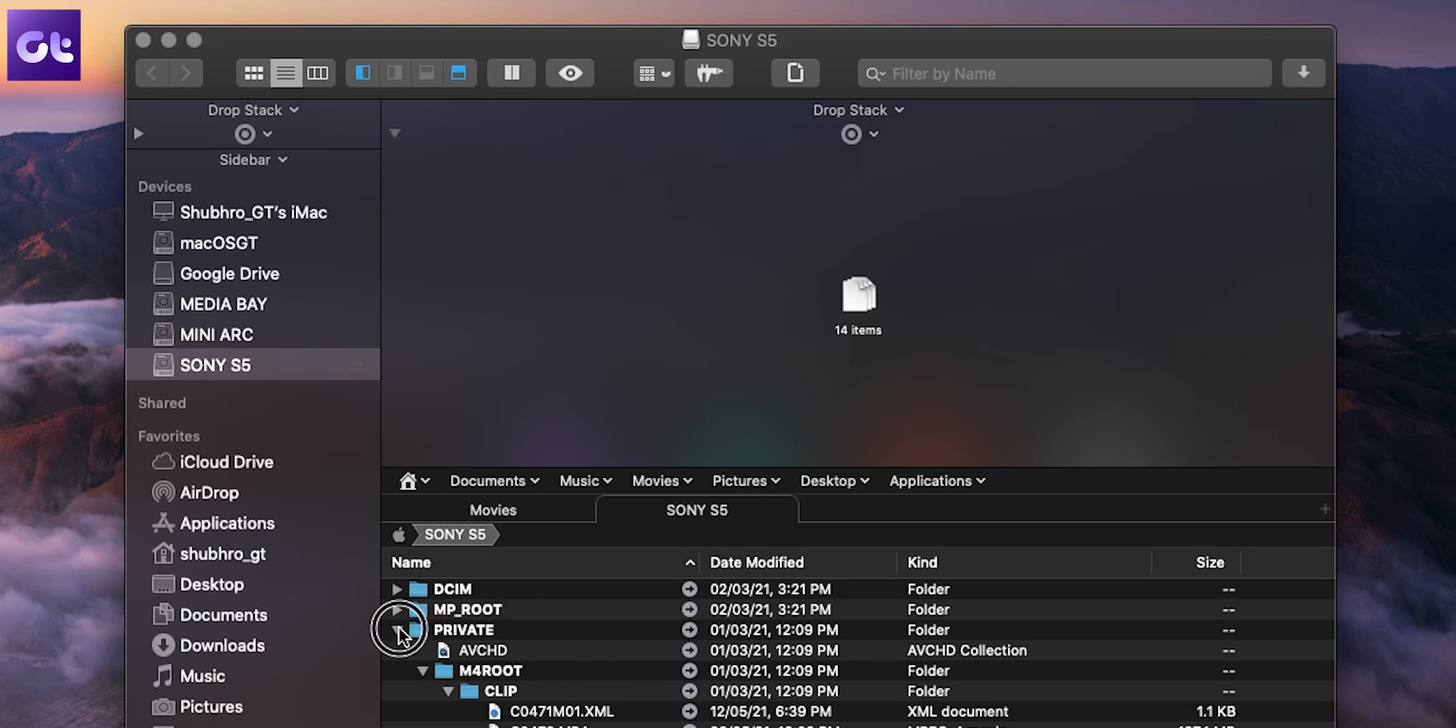
left_click(492, 510)
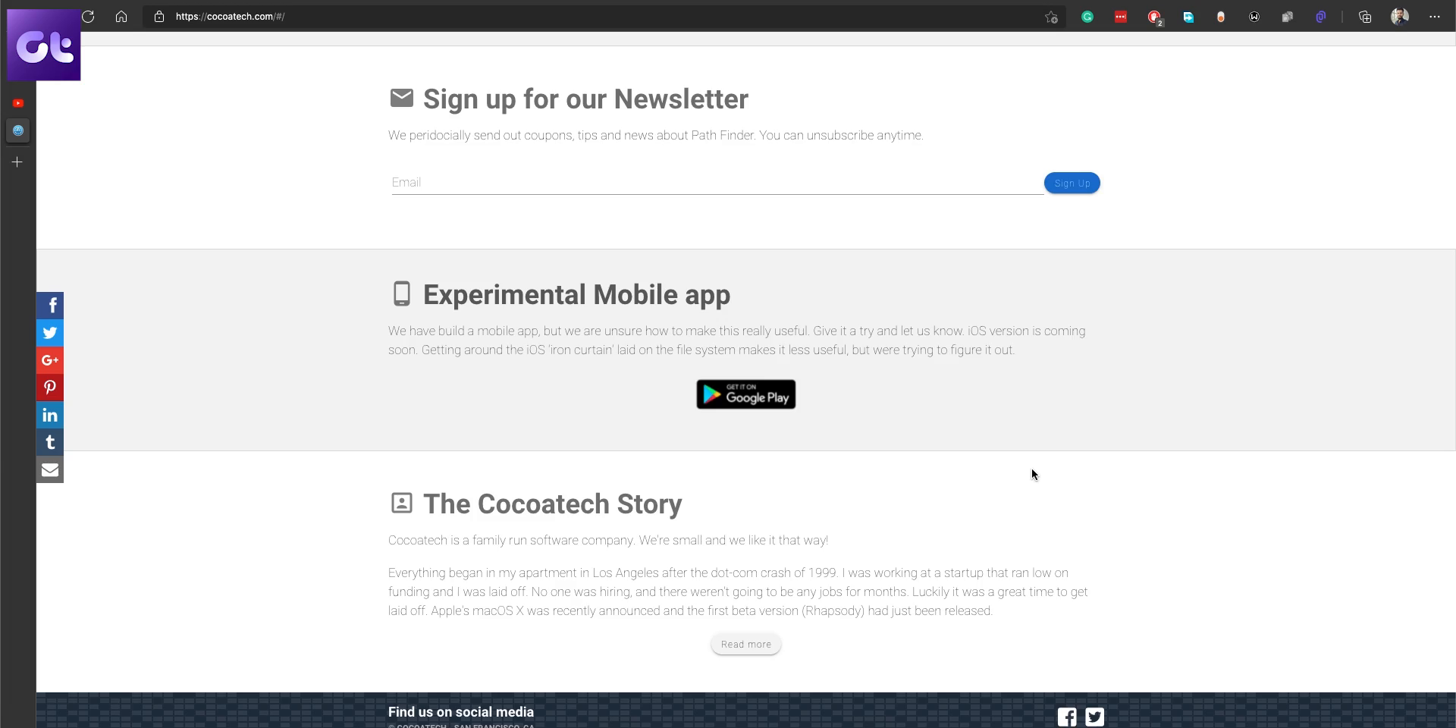
left_click(852, 64)
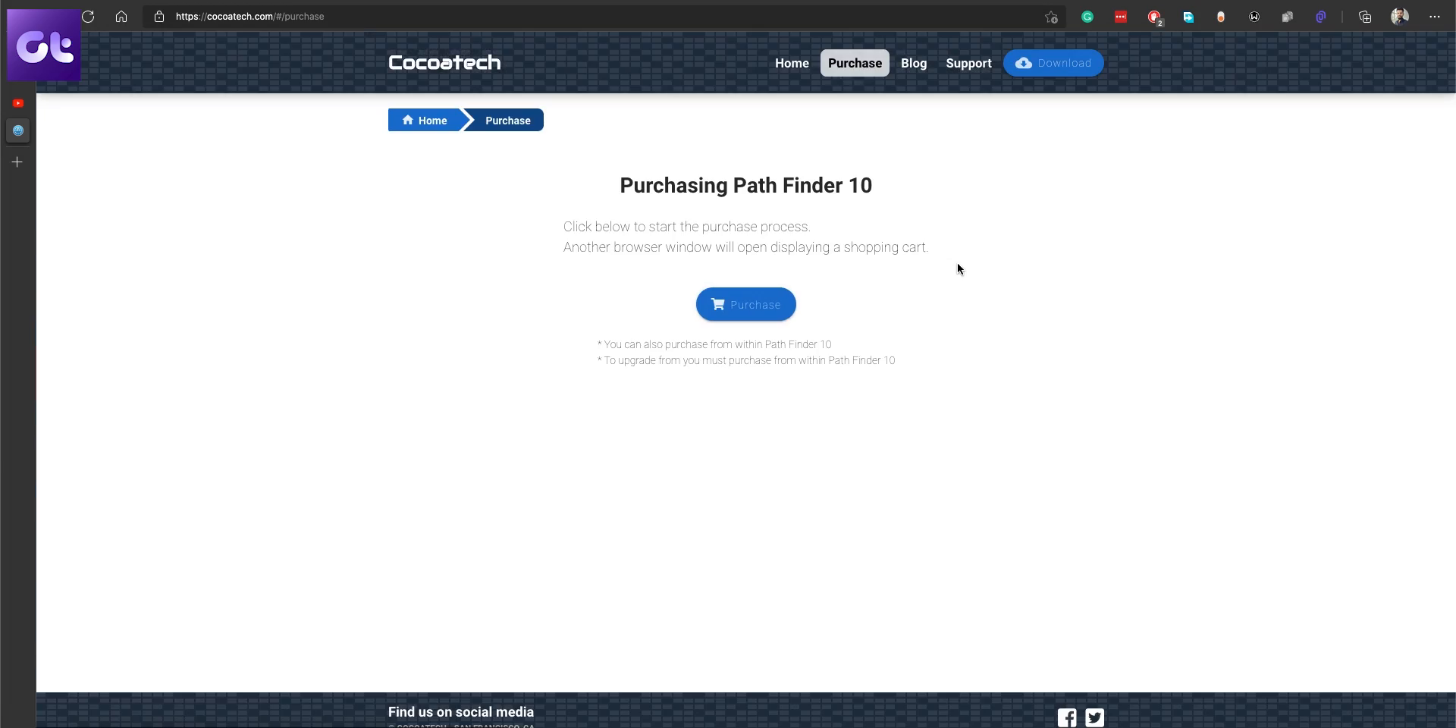
left_click(744, 304)
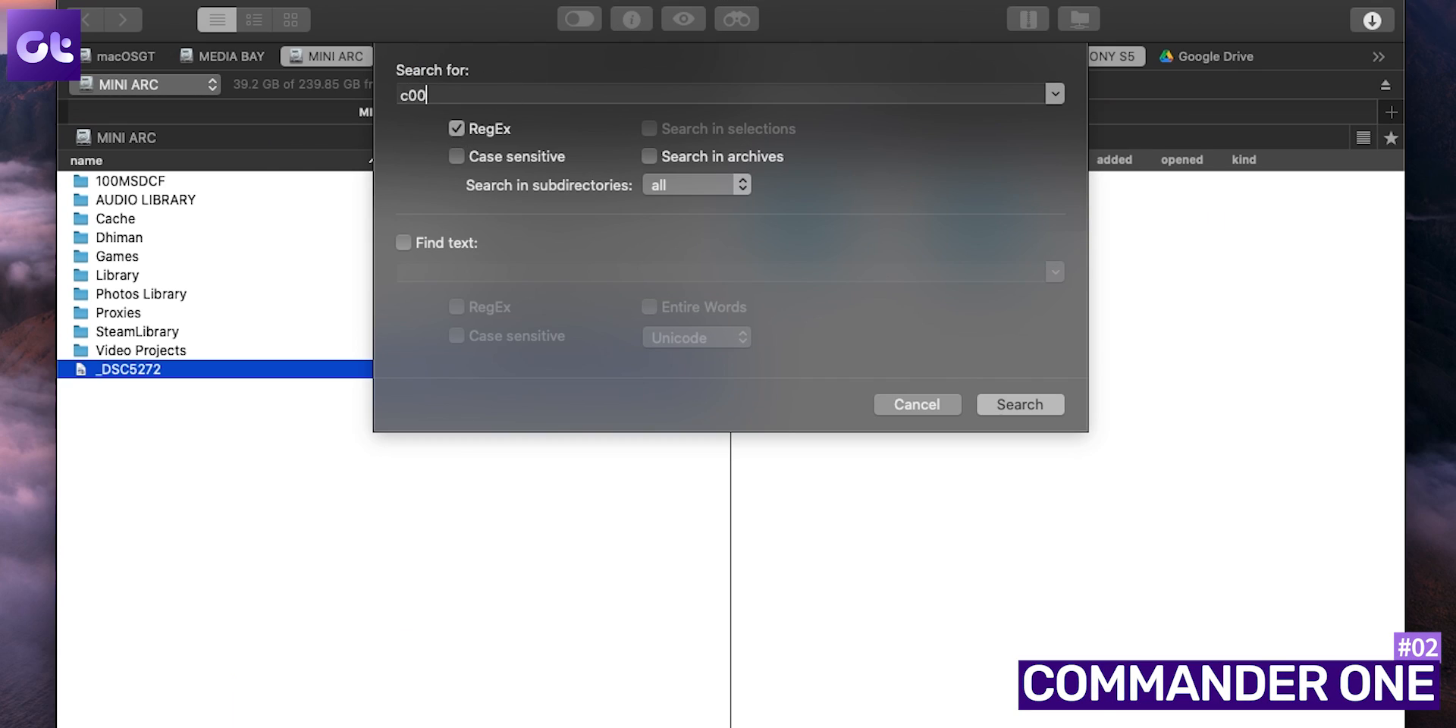
- Run the RegEx search for c00, dismiss the MTP device notice, and reach the Commander One PRO Pack page
left_click(1019, 404)
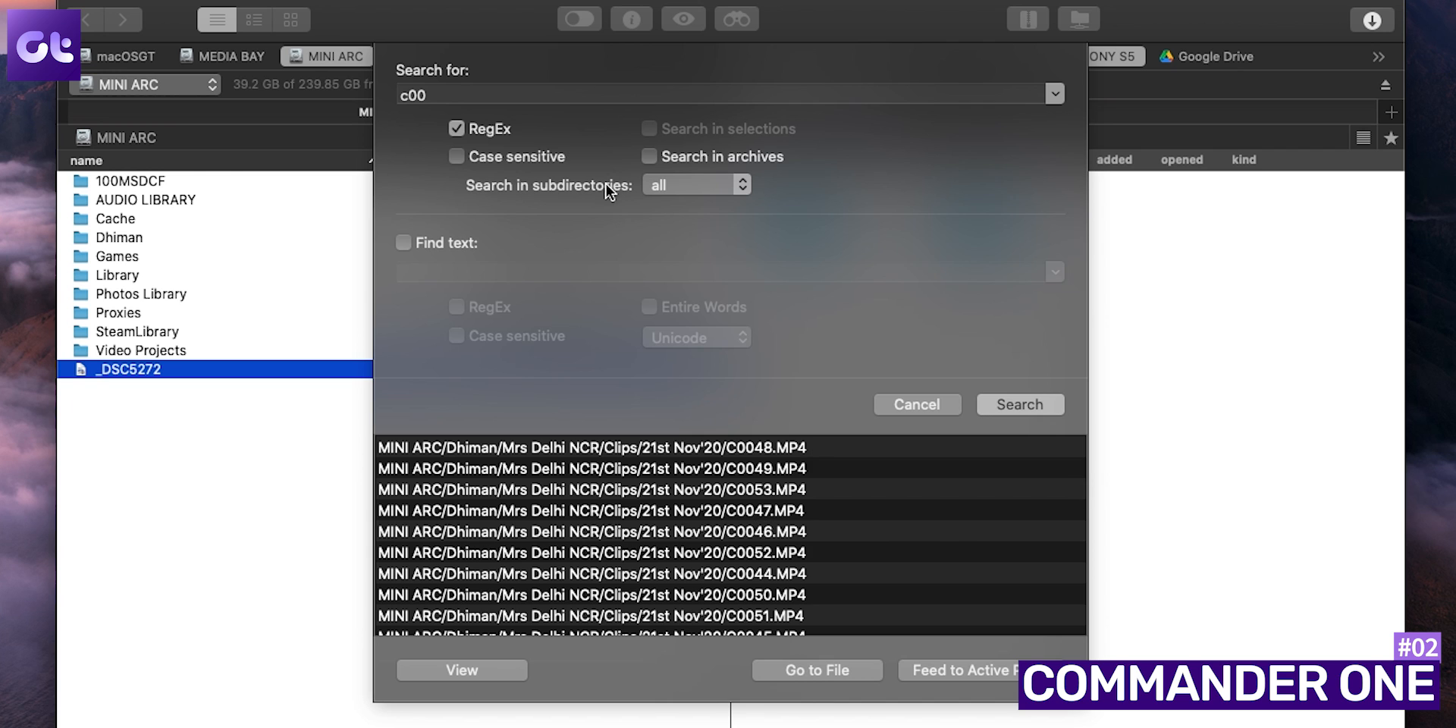
left_click(403, 243)
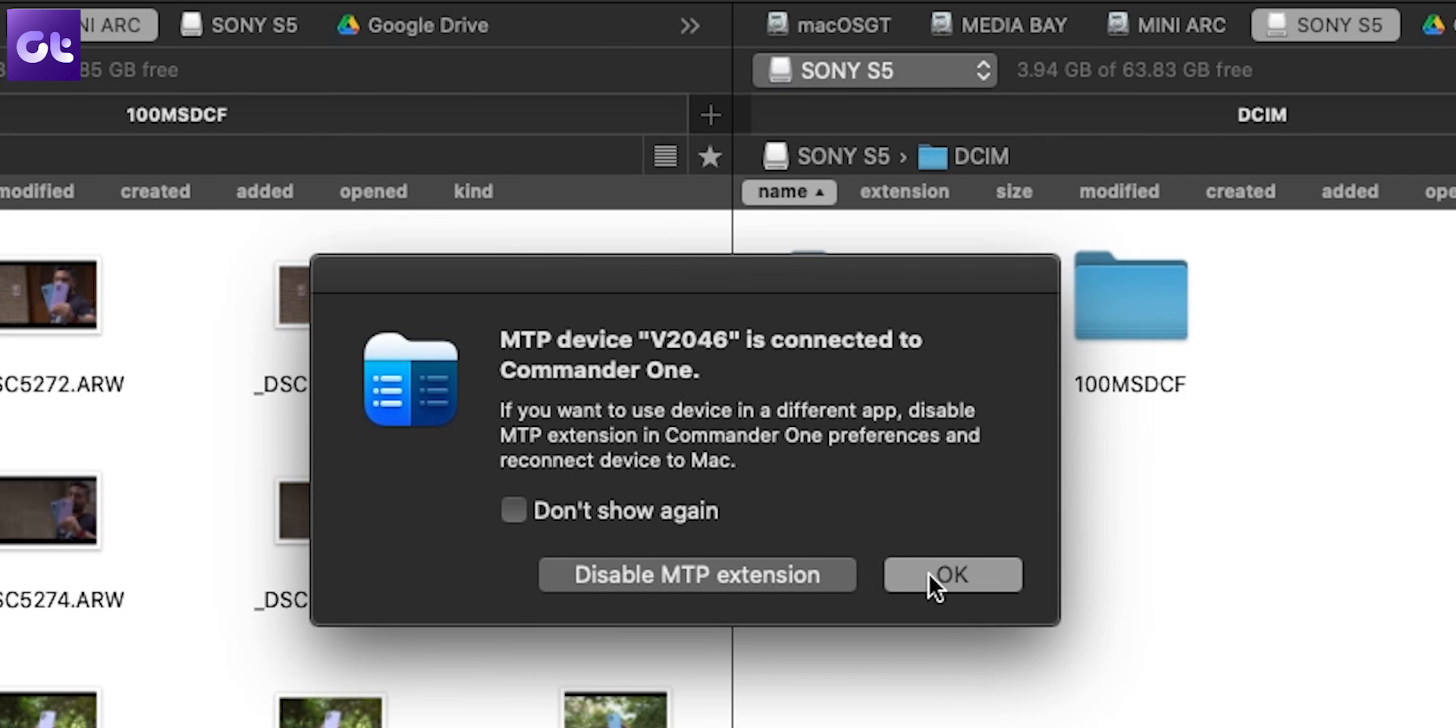
left_click(951, 573)
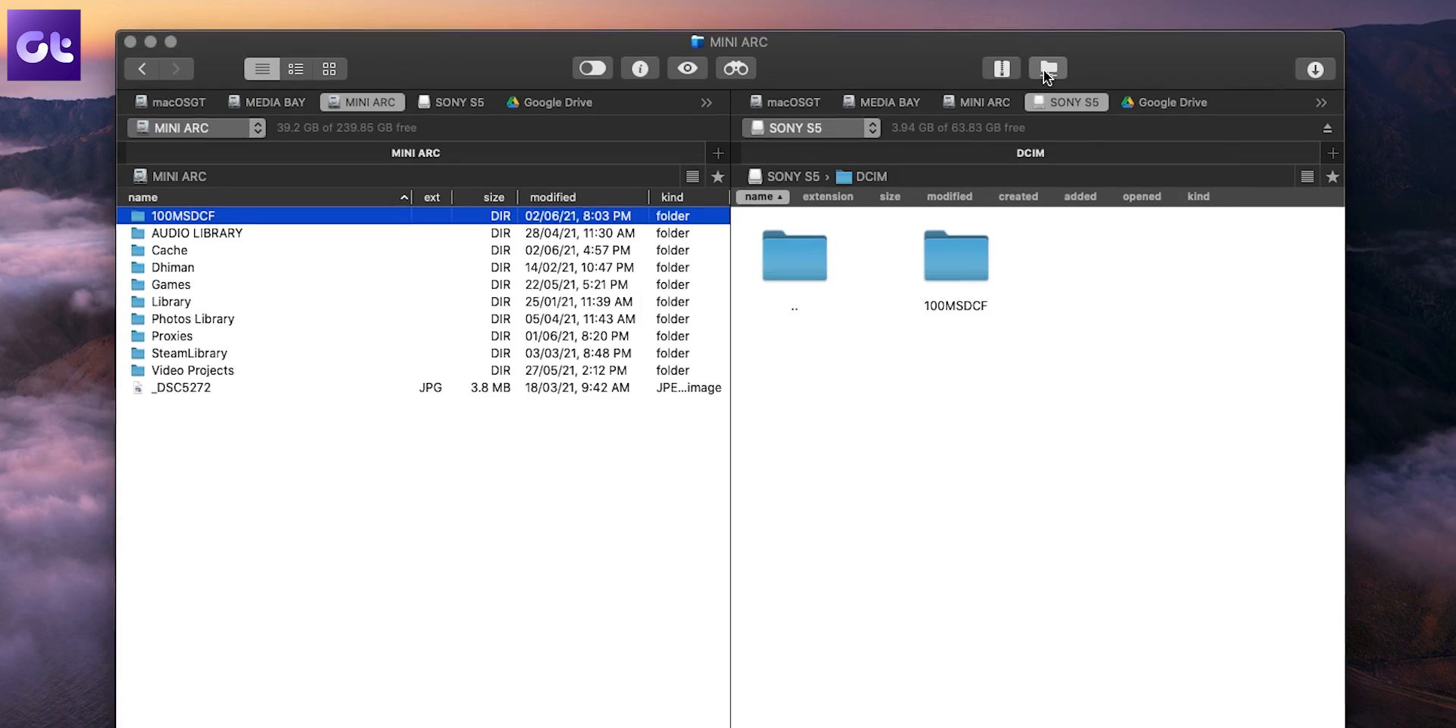
left_click(1046, 69)
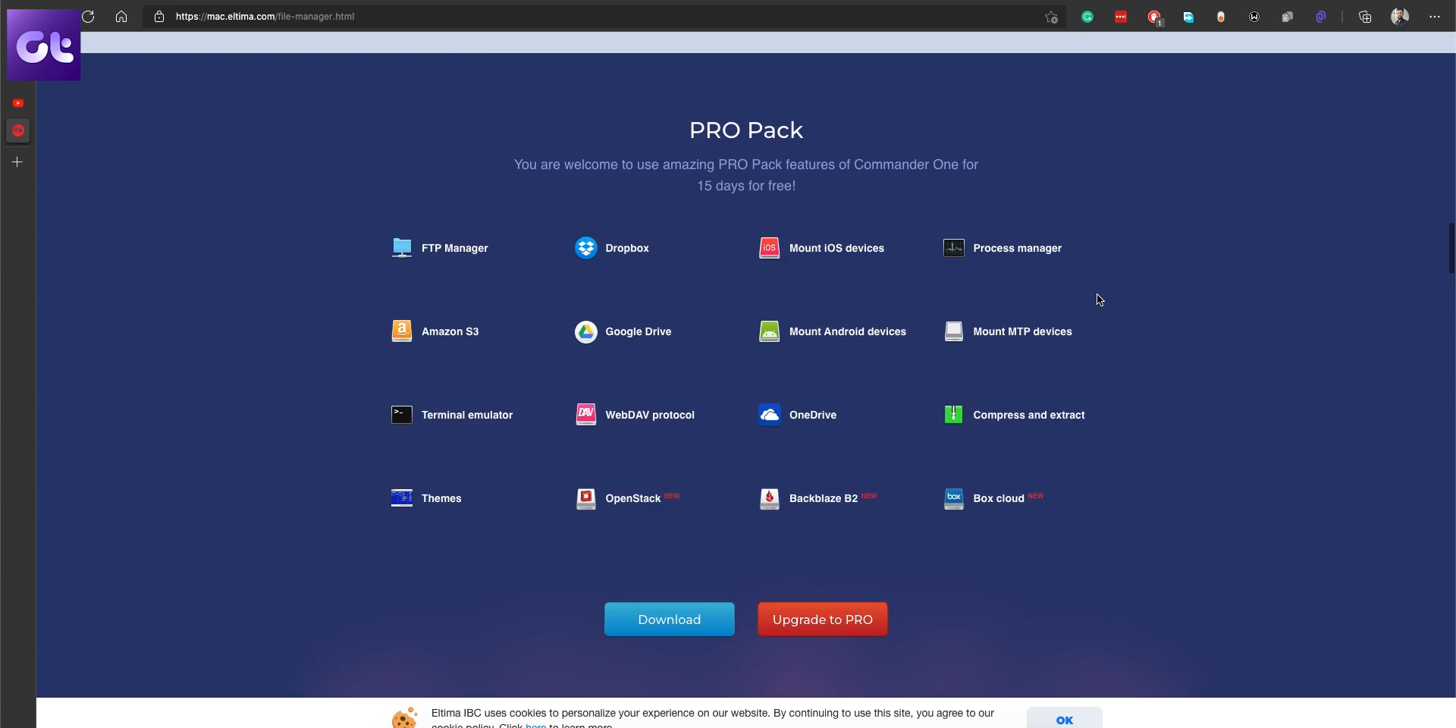
- Switch to ForkLift showing the home folder beside the SONY S5 drive
left_click(820, 618)
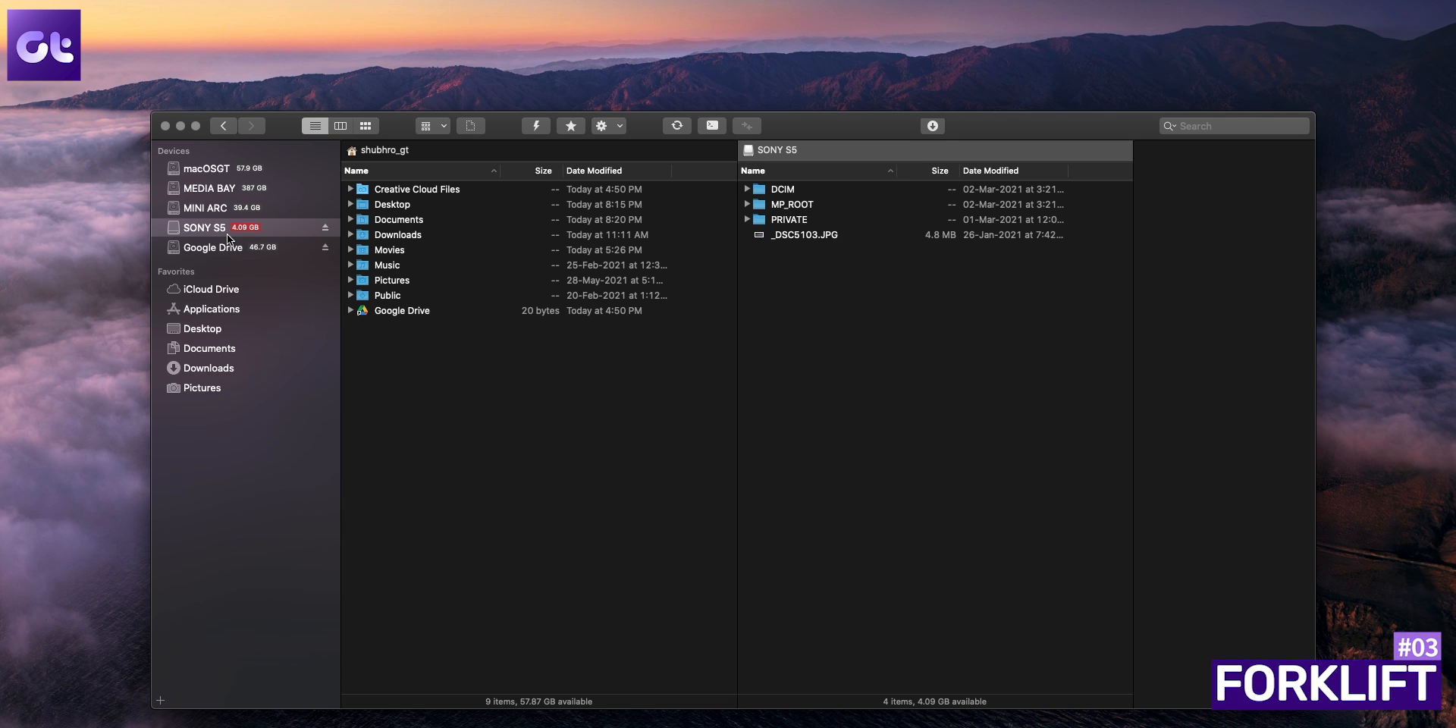
- Browse the SONY S5 drive, then set the Connect panel's protocol to WebDAV
left_click(782, 189)
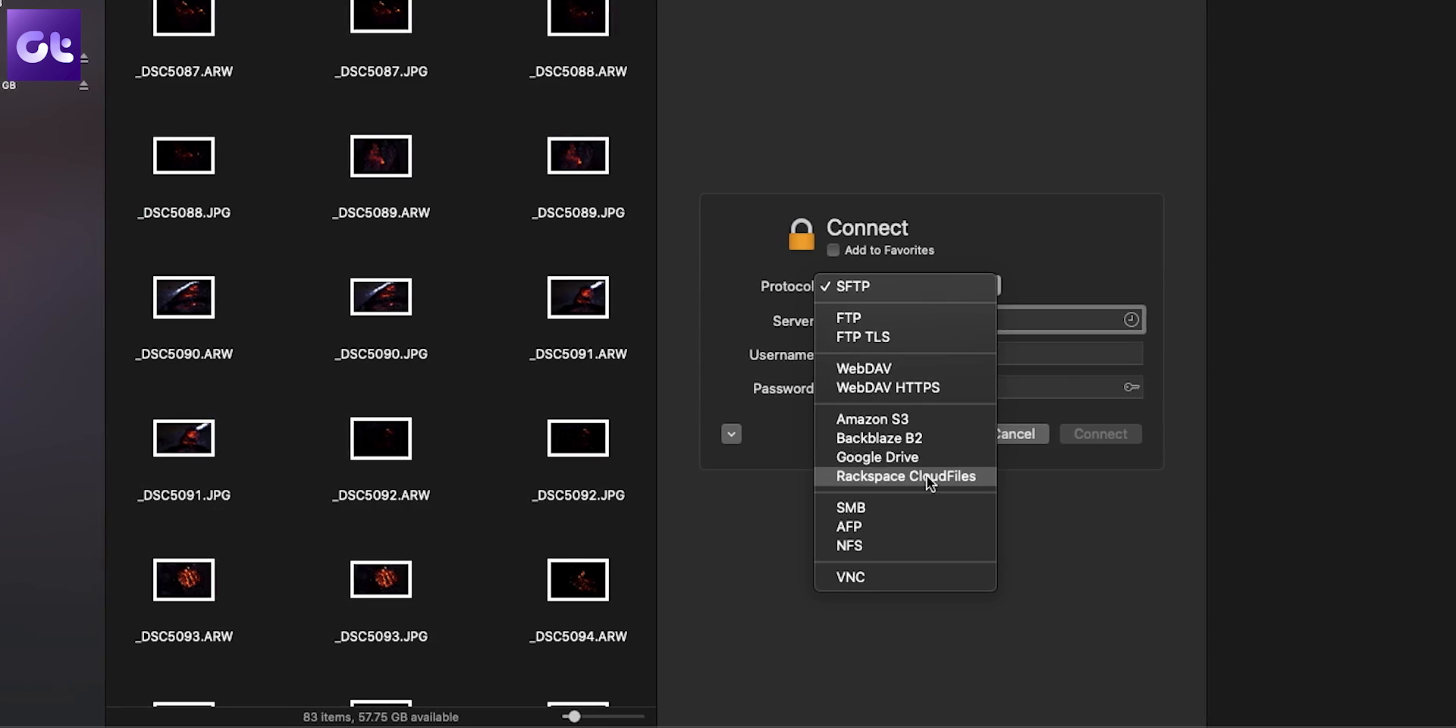
left_click(877, 457)
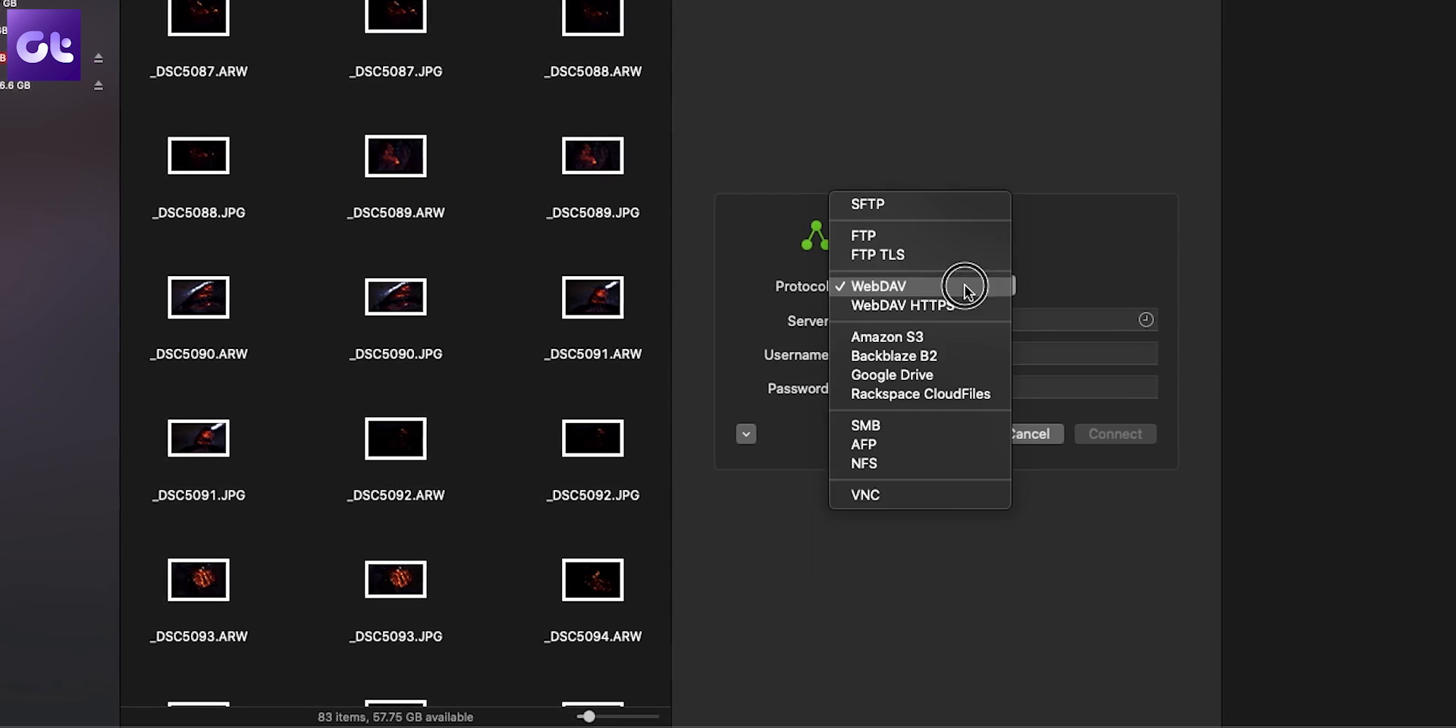
left_click(888, 337)
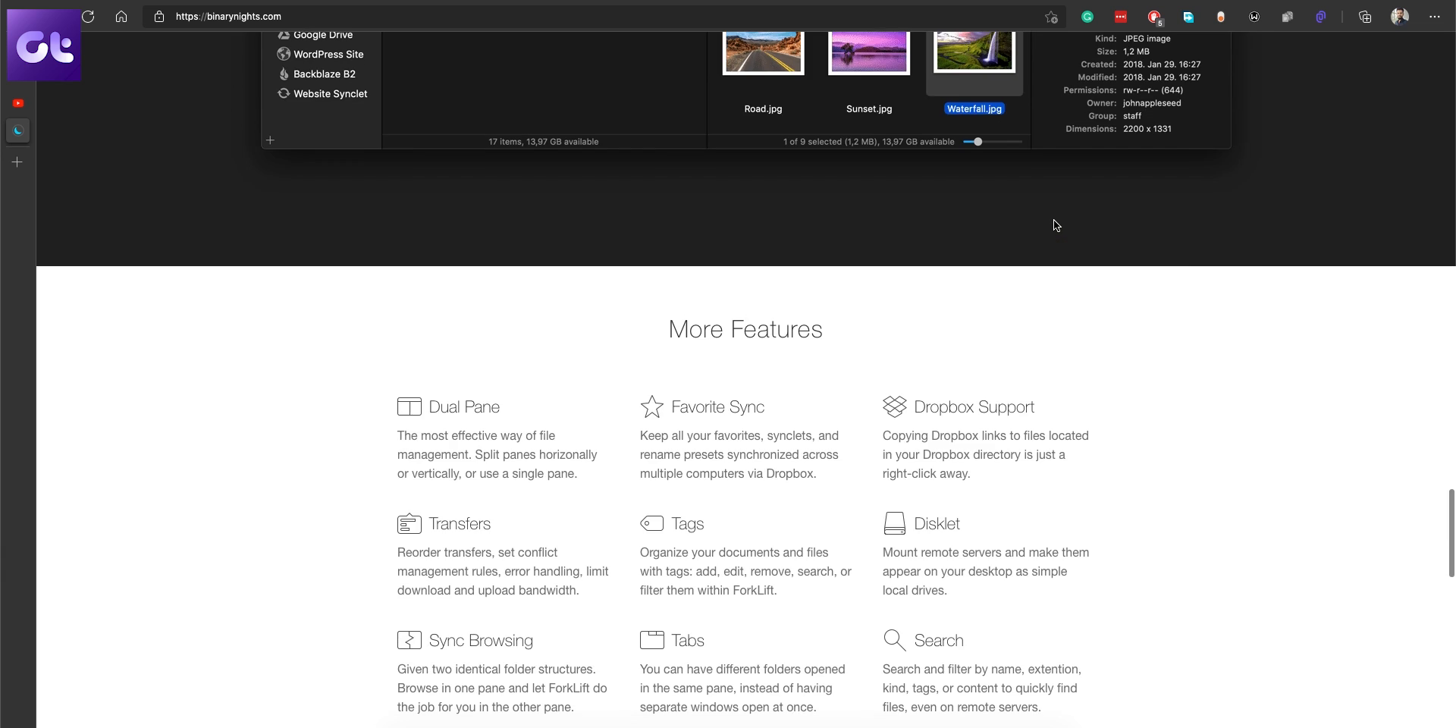
- Scroll to the ForkLift 3 offer and choose Buy Now
scroll("up", 3)
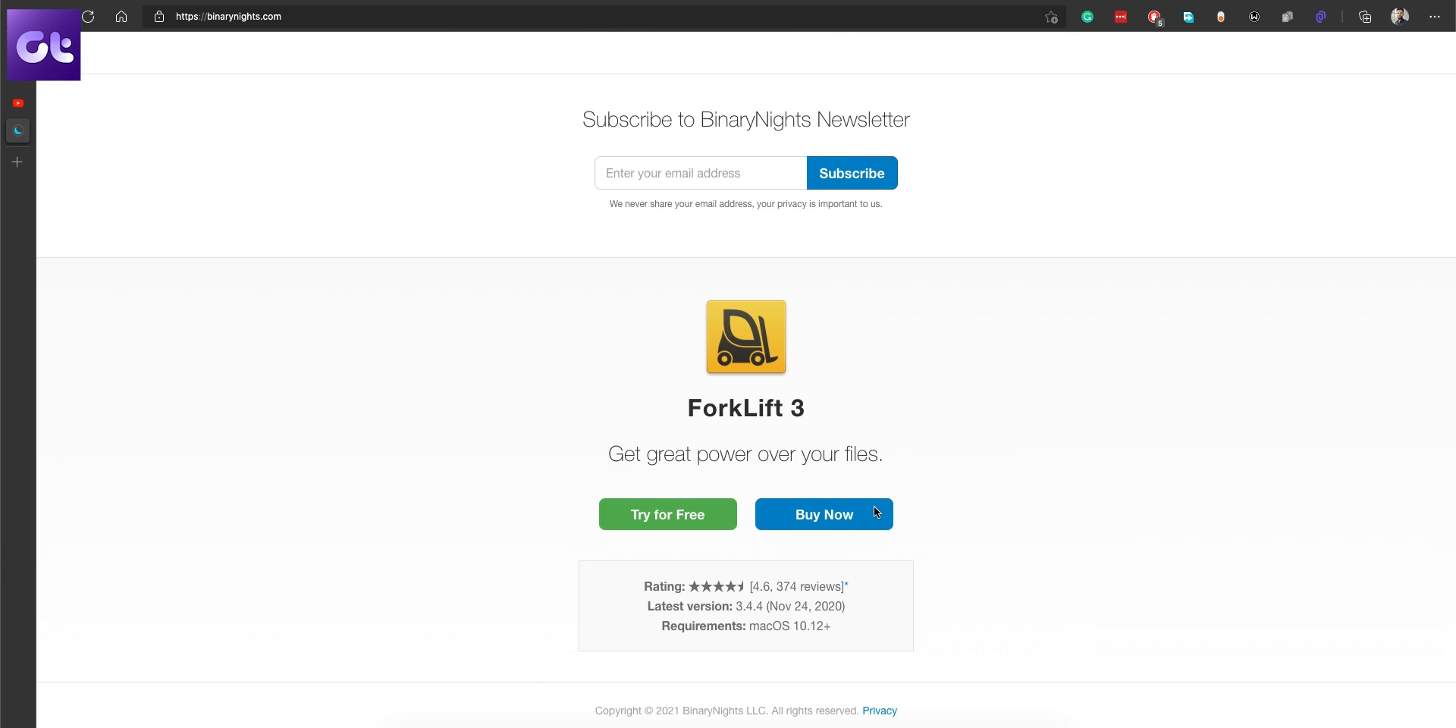
left_click(822, 514)
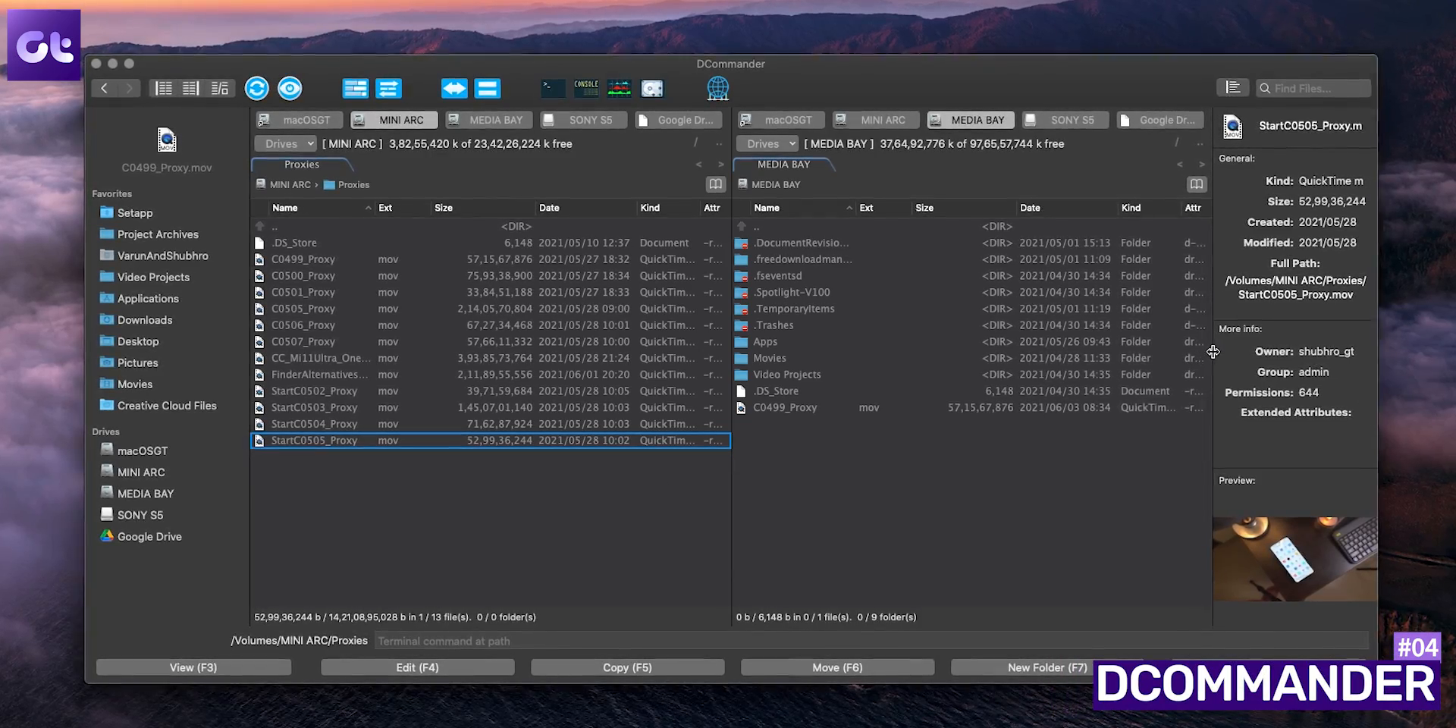
- Select proxy clips, start moving C0500_Proxy.mov to /Volumes/MEDIA BAY, and enter the Guiding Tech folder
left_click(311, 408)
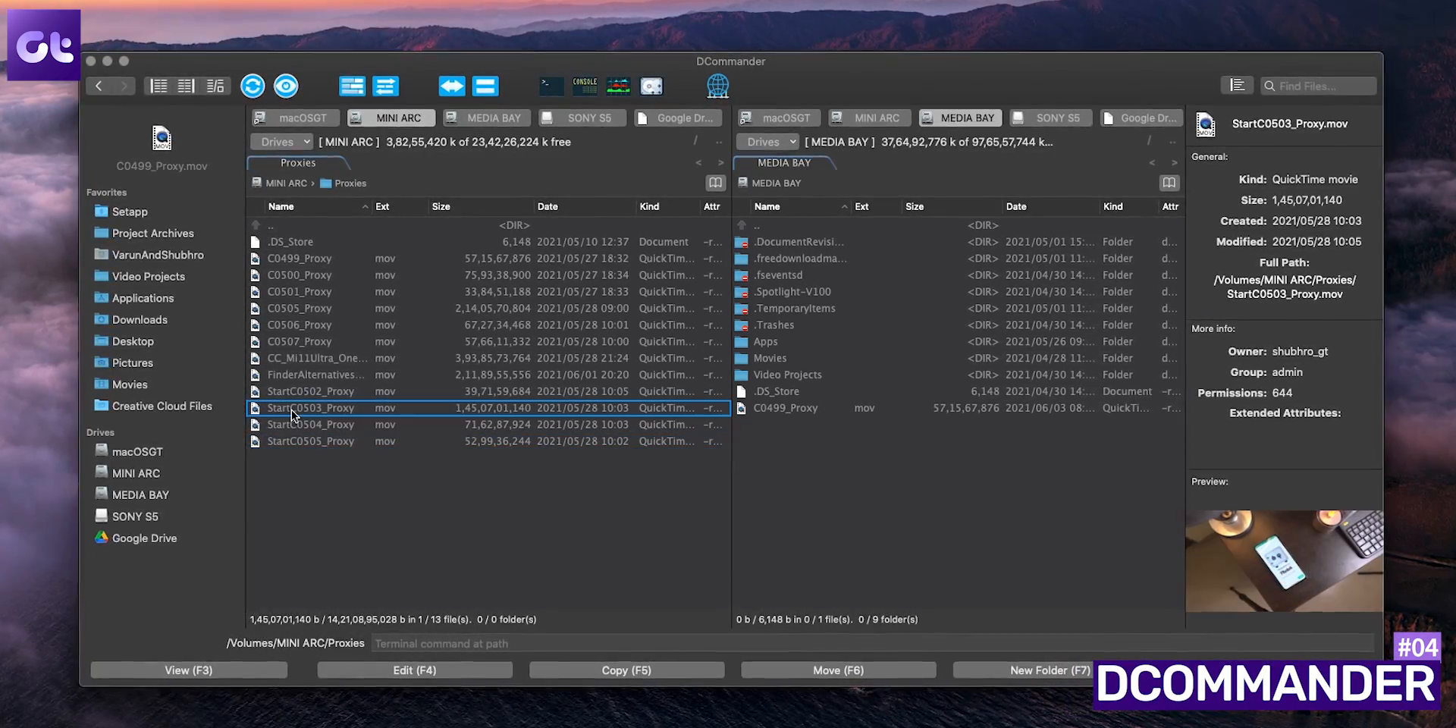
left_click(297, 258)
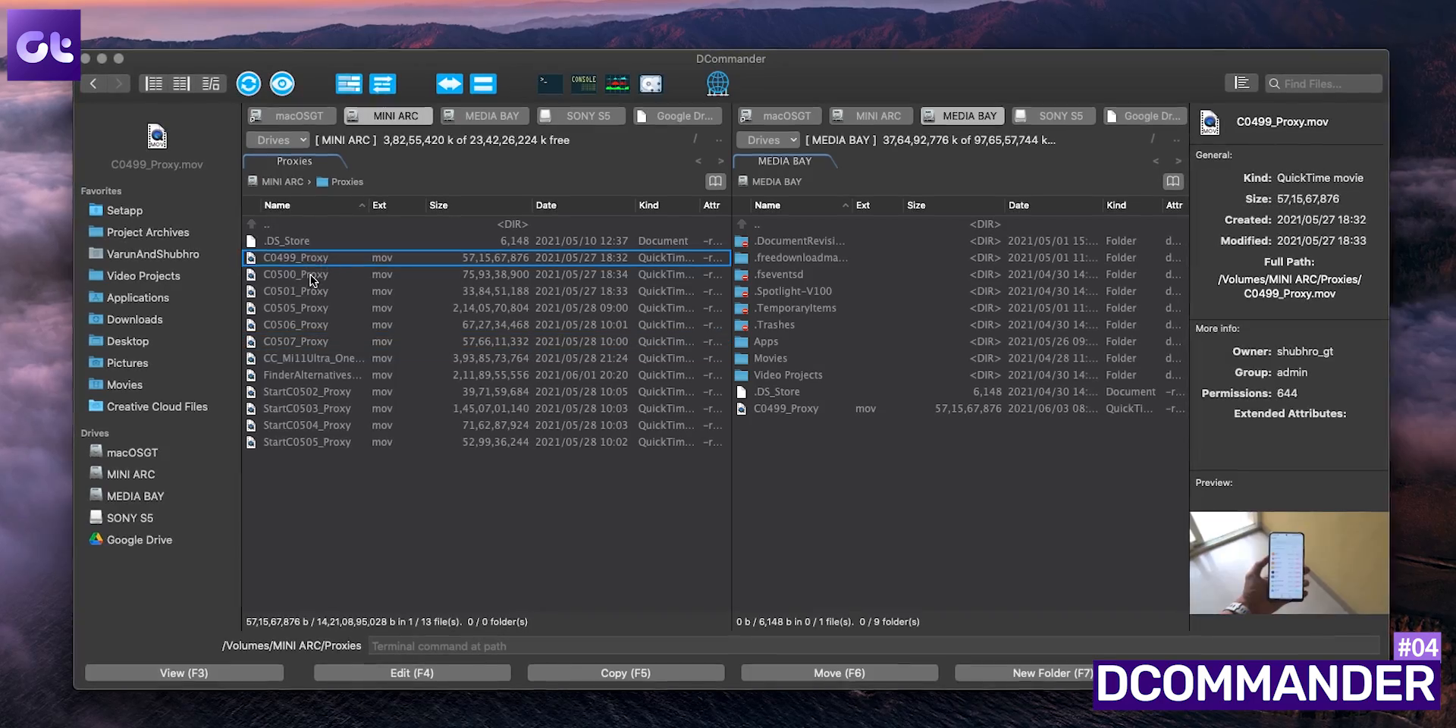
left_click(838, 672)
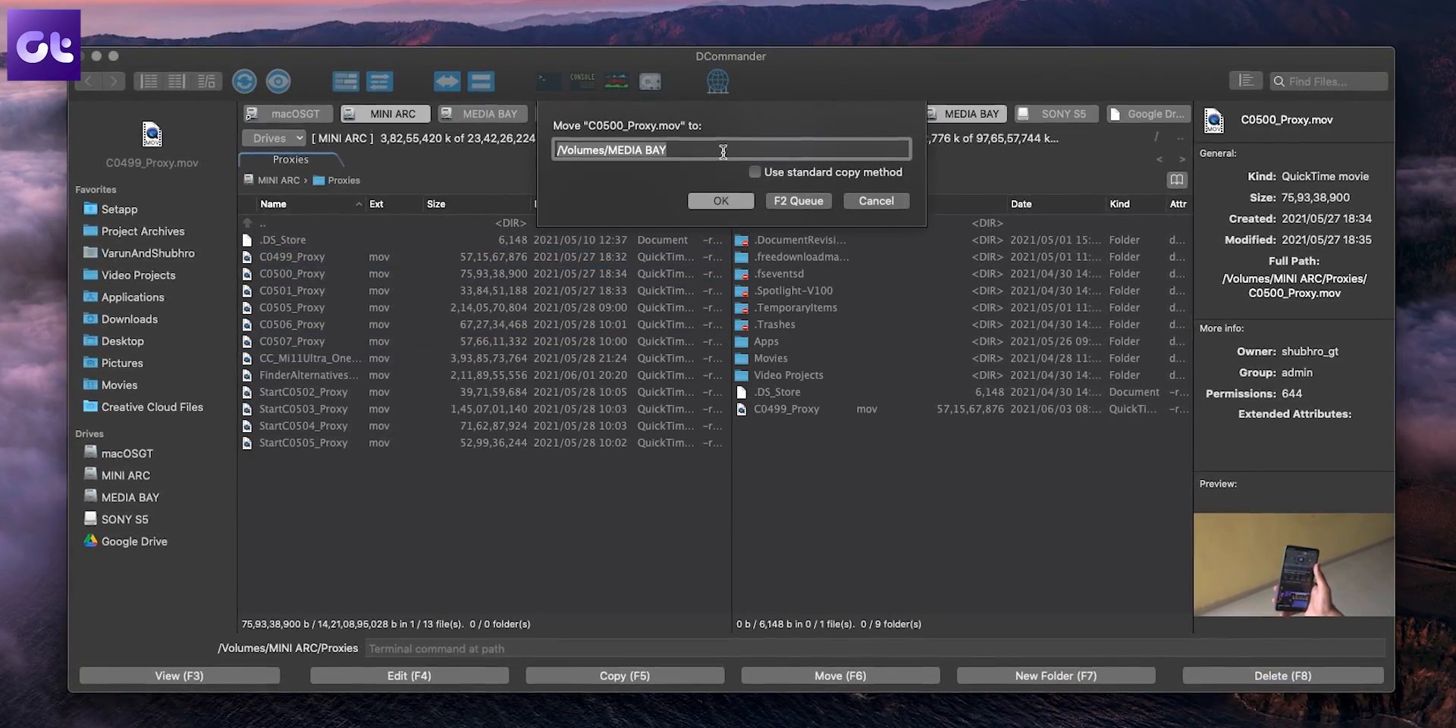
left_click(720, 201)
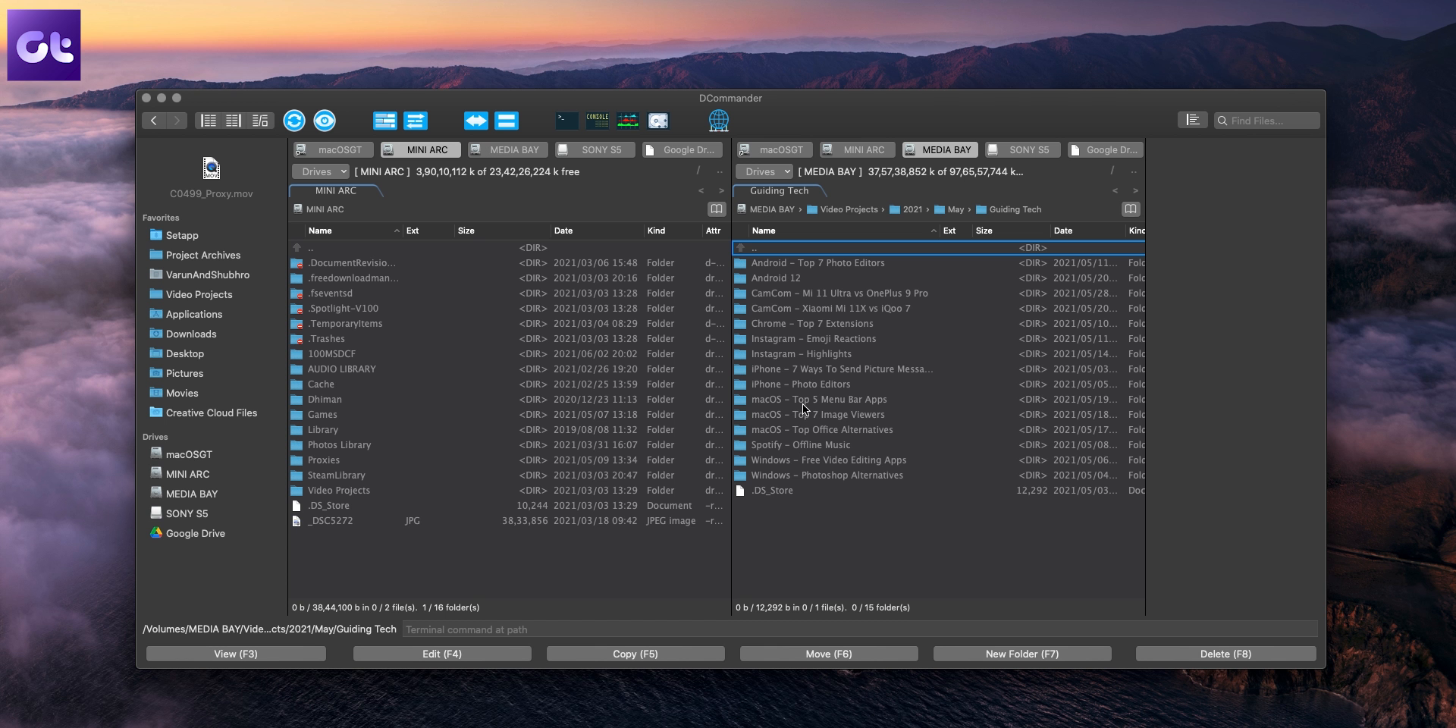
double_click(817, 399)
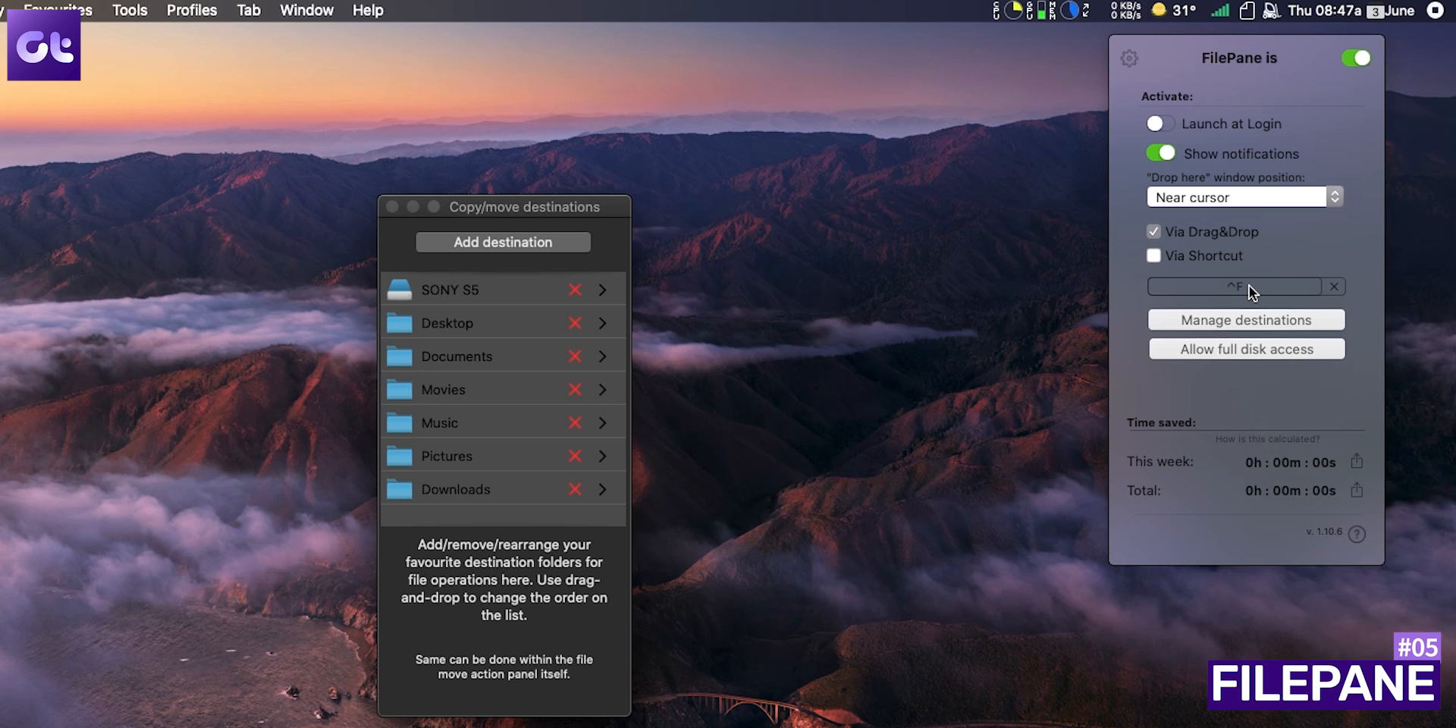
mouse_move(1330, 301)
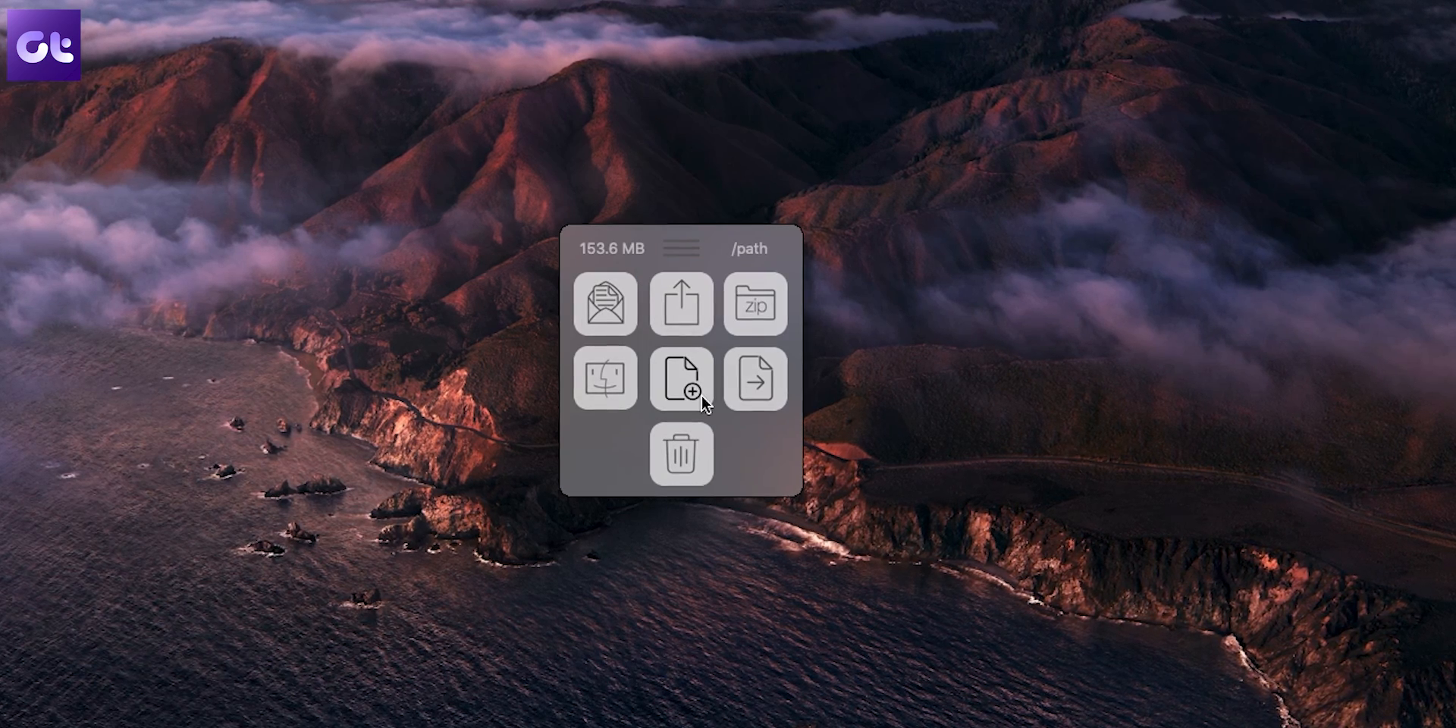
mouse_move(681, 379)
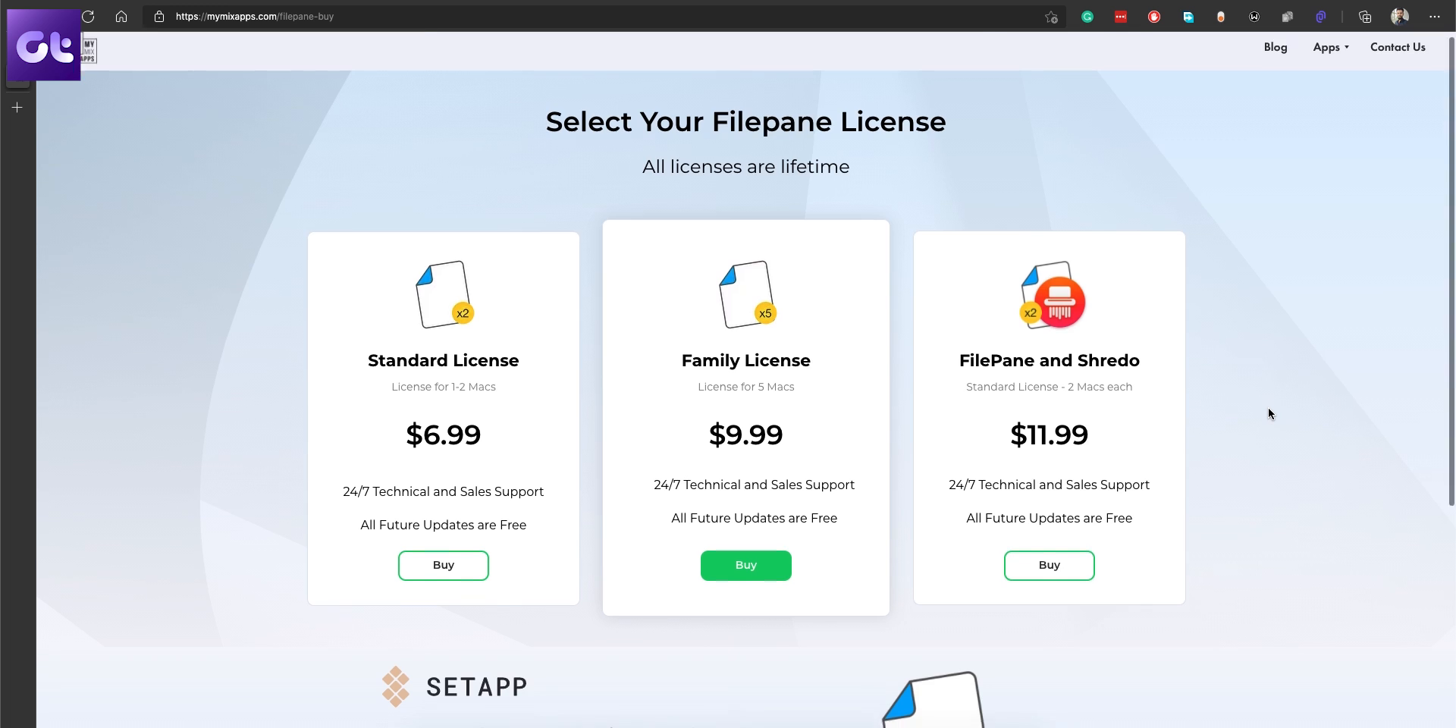
scroll("down", 3)
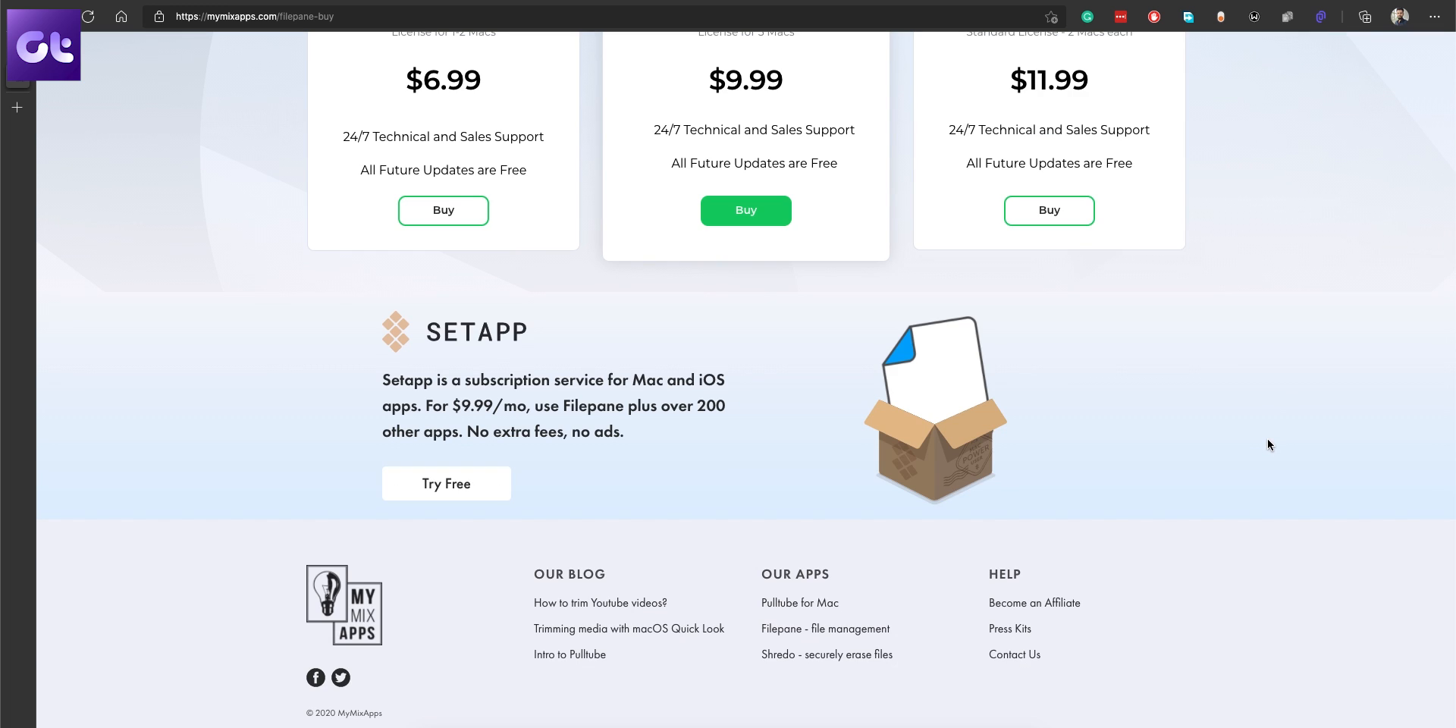
mouse_move(1273, 438)
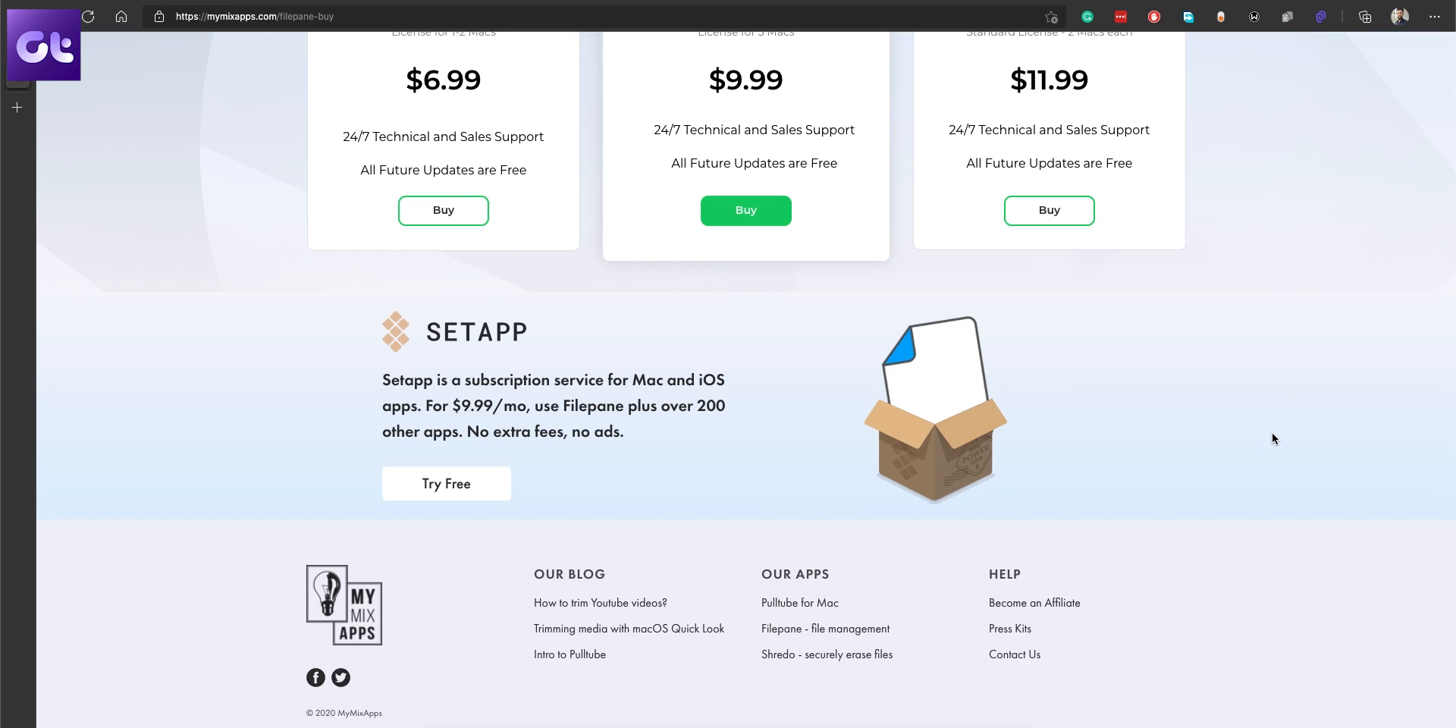